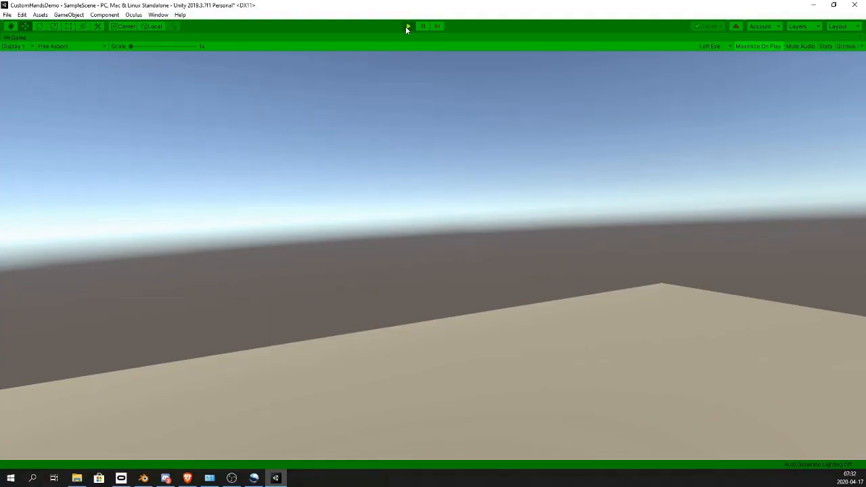
Stop Play mode on the scene showing only the empty plane.
left_click(407, 26)
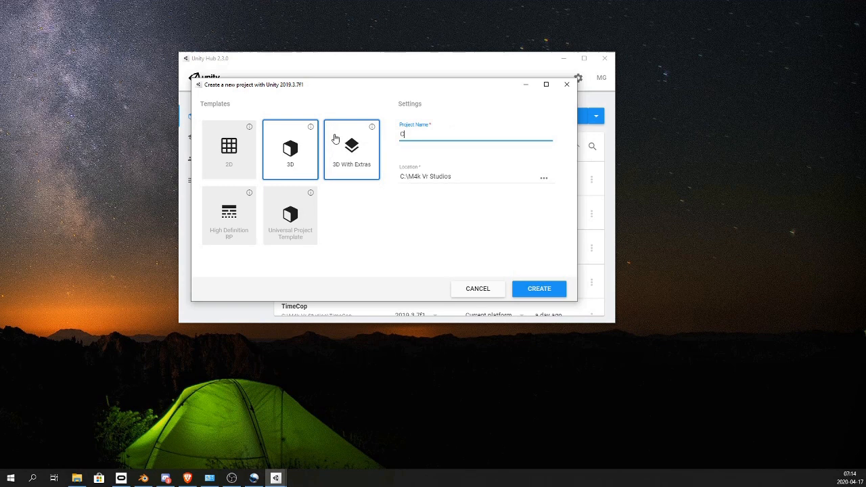
Name the new 3D project 'CustomHandsDemo' in Unity Hub.
type("ustomHandsDemo")
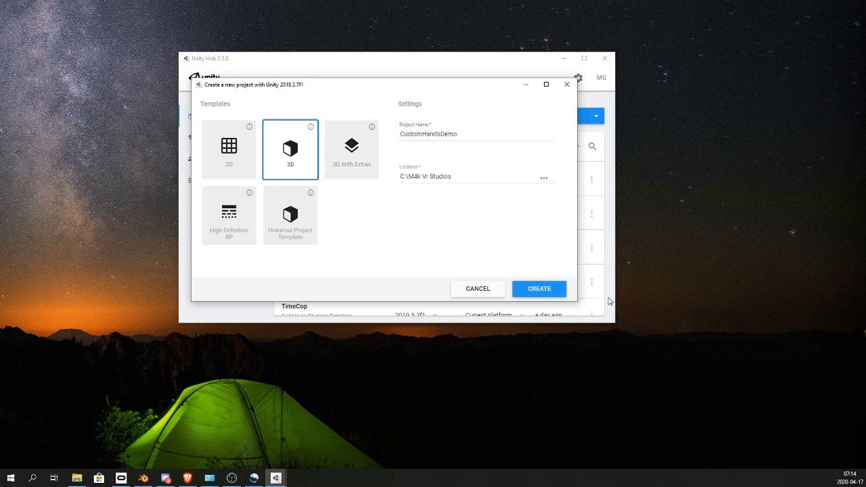
Open the Oculus Integration page in the Asset Store and get the free package.
left_click(539, 288)
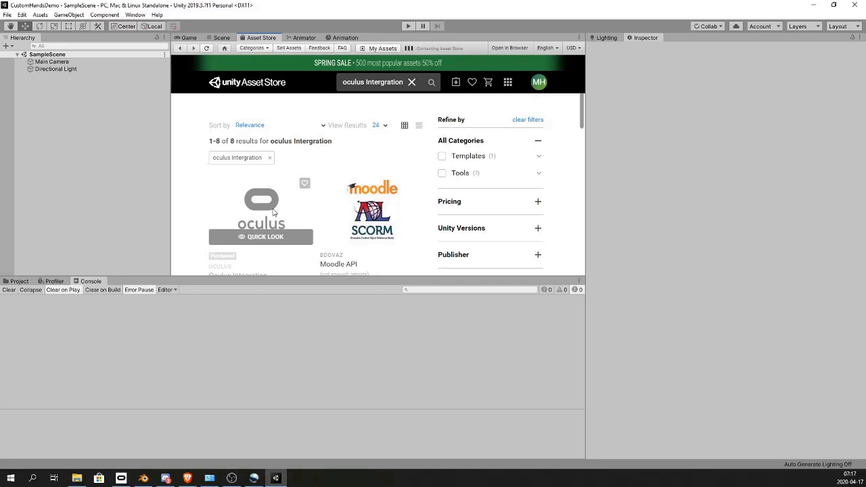
left_click(261, 209)
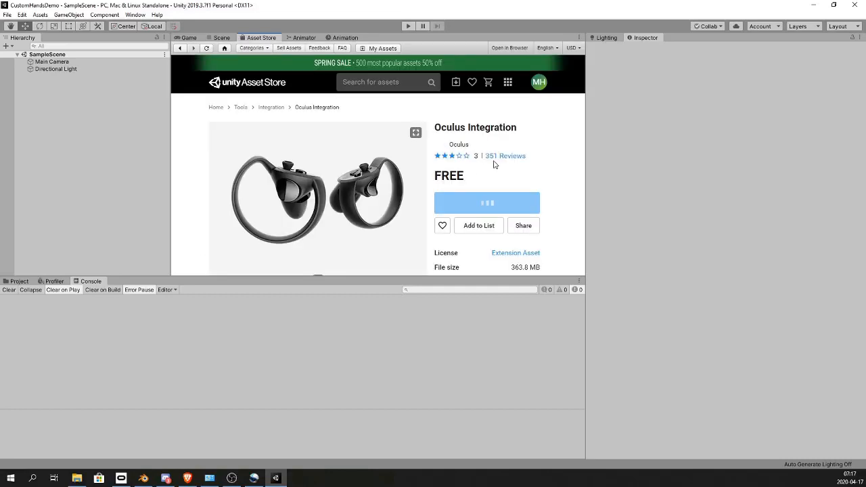
left_click(486, 202)
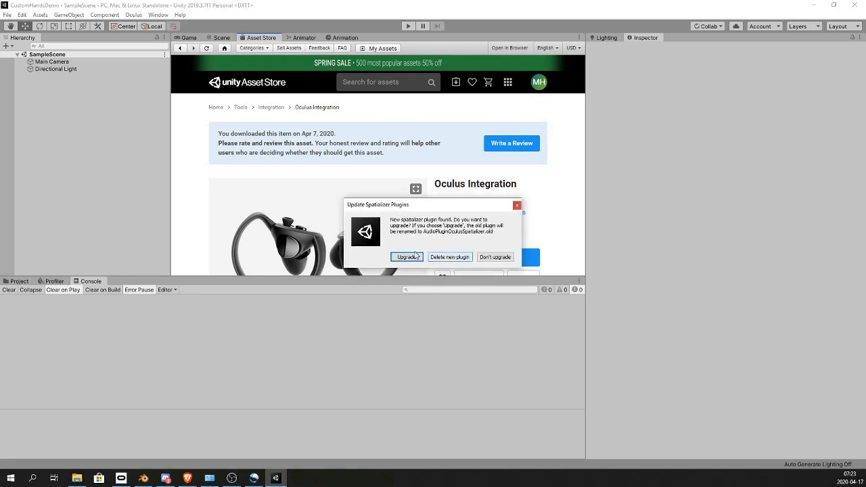
Upgrade the Oculus spatializer plugin, then open the Hierarchy context menu.
left_click(407, 256)
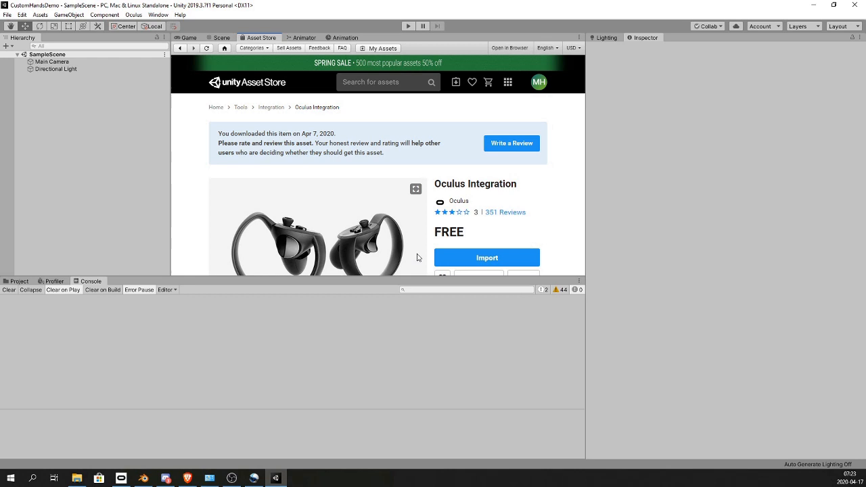
right_click(45, 62)
type("ovrcamera")
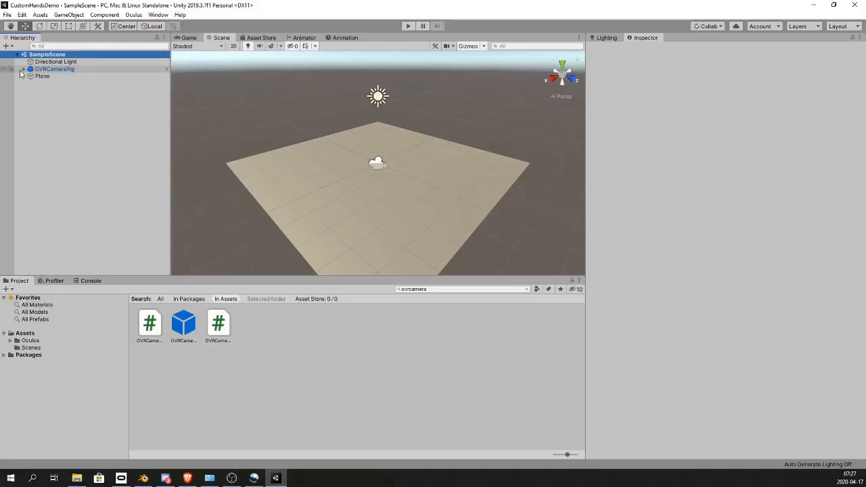
Set OVRCameraRig's tracking origin to Floor Level and search the project for 'custo'.
left_click(54, 68)
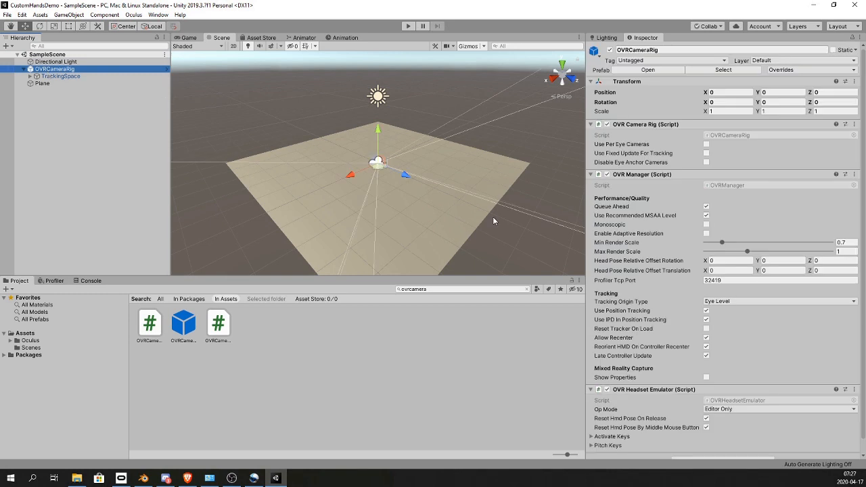
left_click(778, 301)
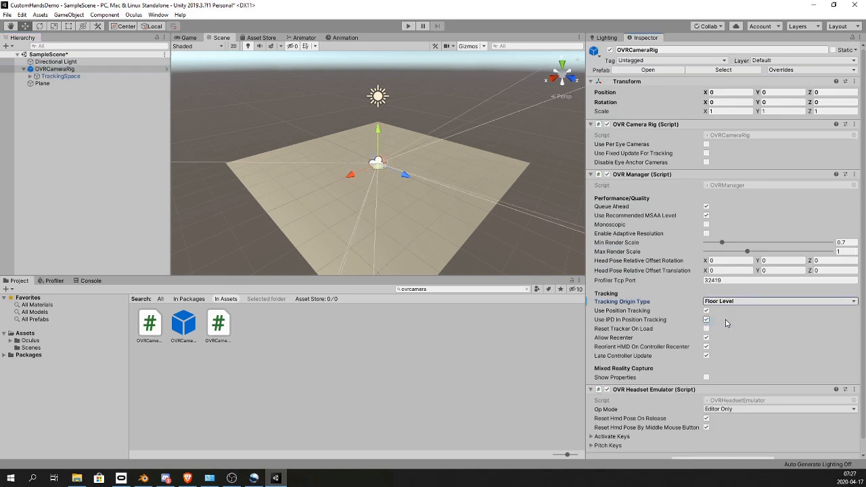
type("customhandr")
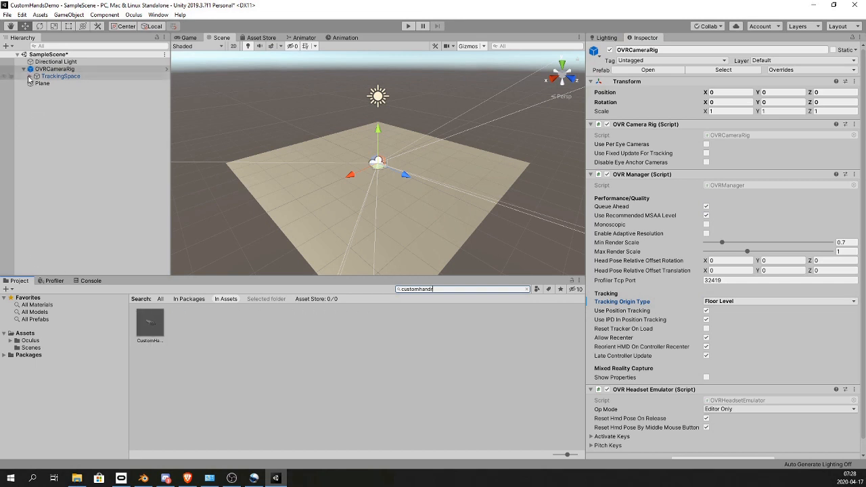
Place CustomHandLeft and CustomHandRight under their TrackingSpace hand anchors and run the scene.
left_click(30, 76)
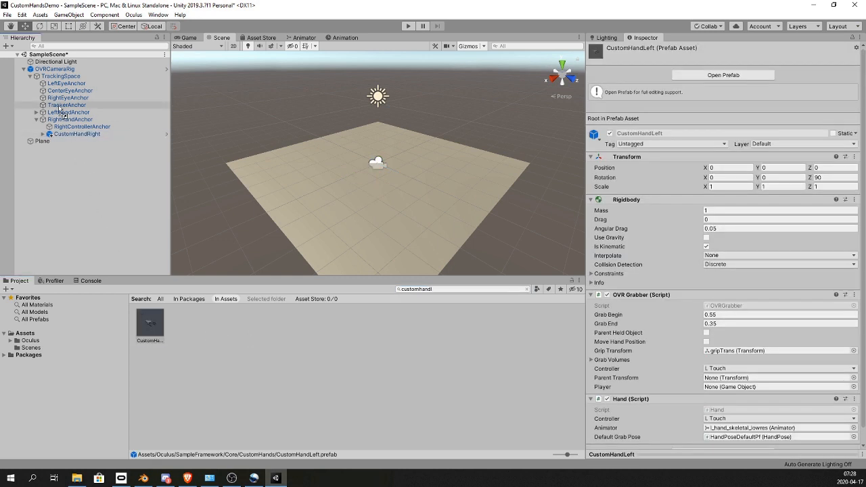
left_click(75, 126)
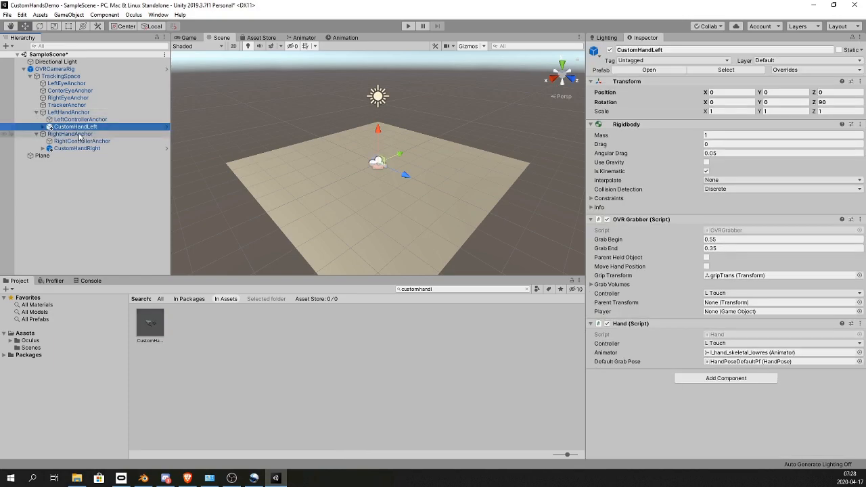
left_click(408, 26)
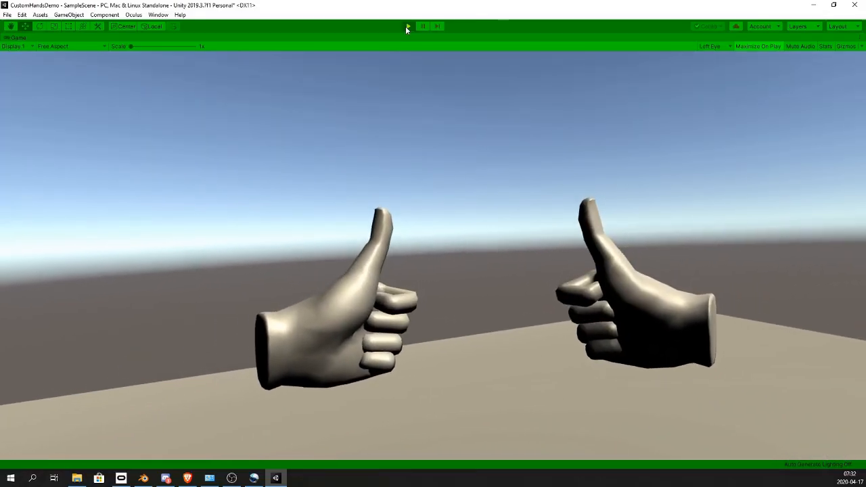